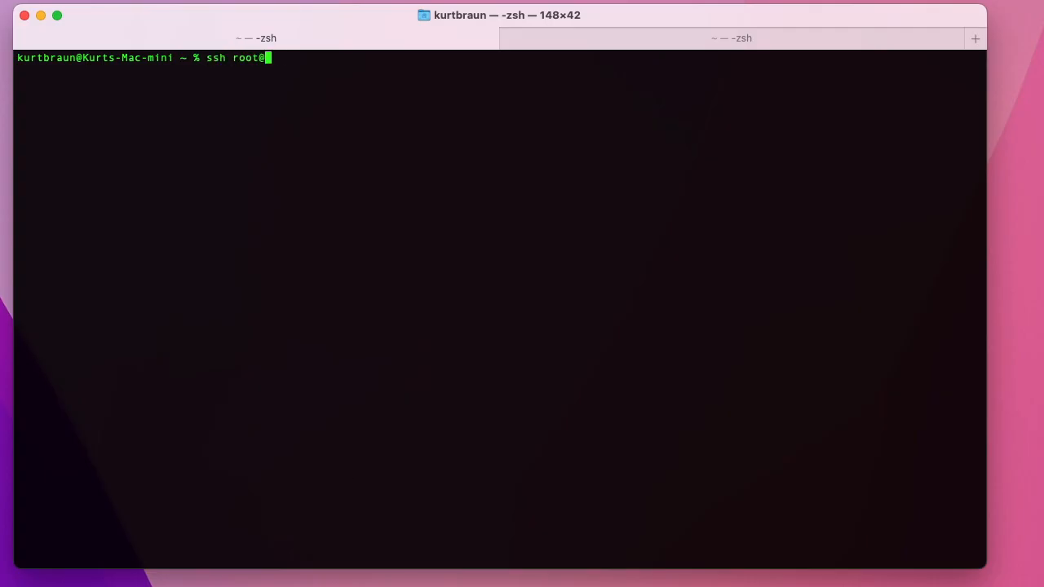
pyautogui.press('Return')
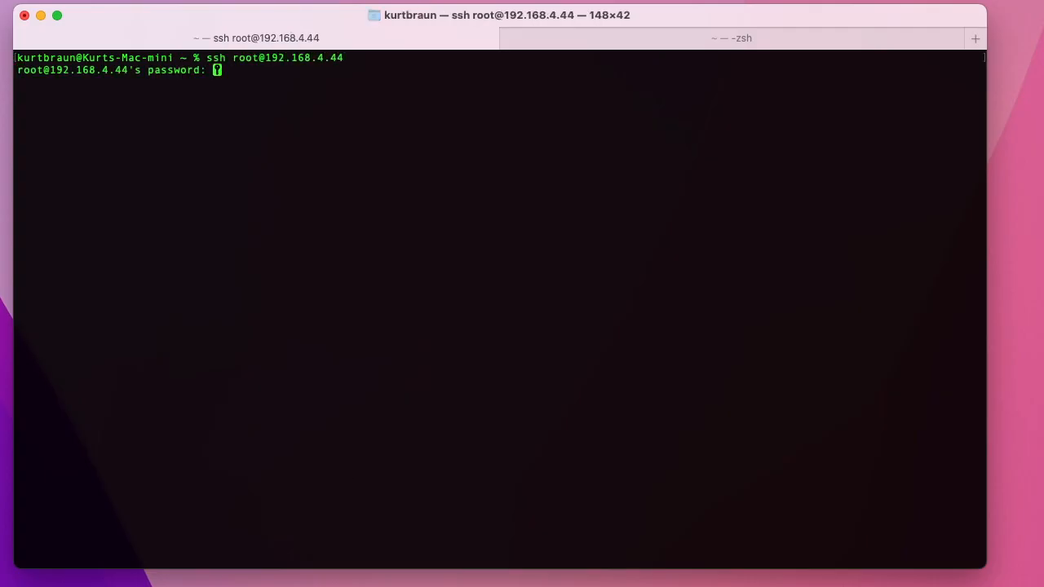
pyautogui.press('Return')
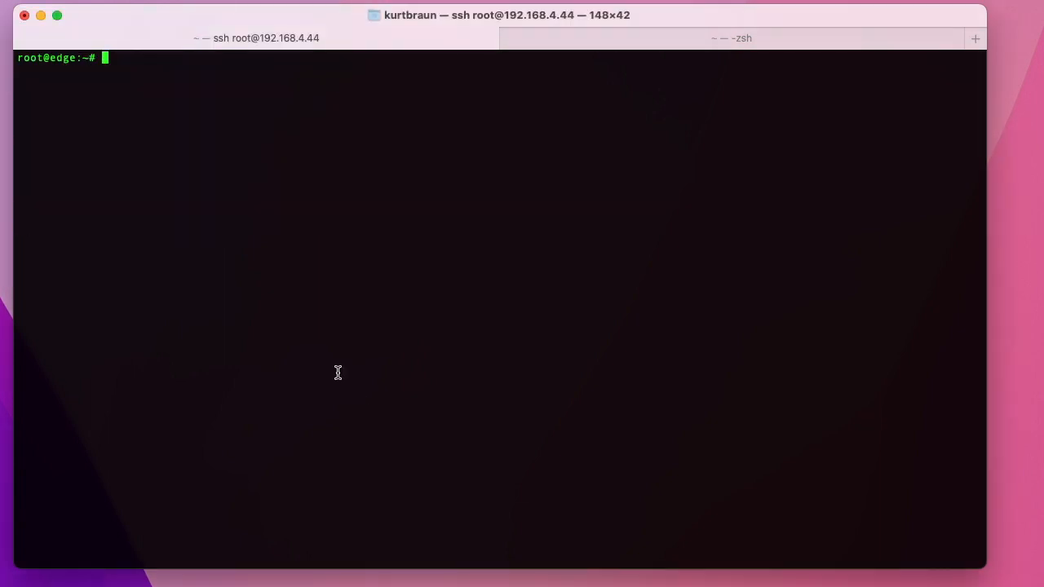
pyautogui.write('docker run -d --restart unless-stopped --name=influxdb --network=host -v influx-storage:/etc/influxdb/ influxdb:latest')
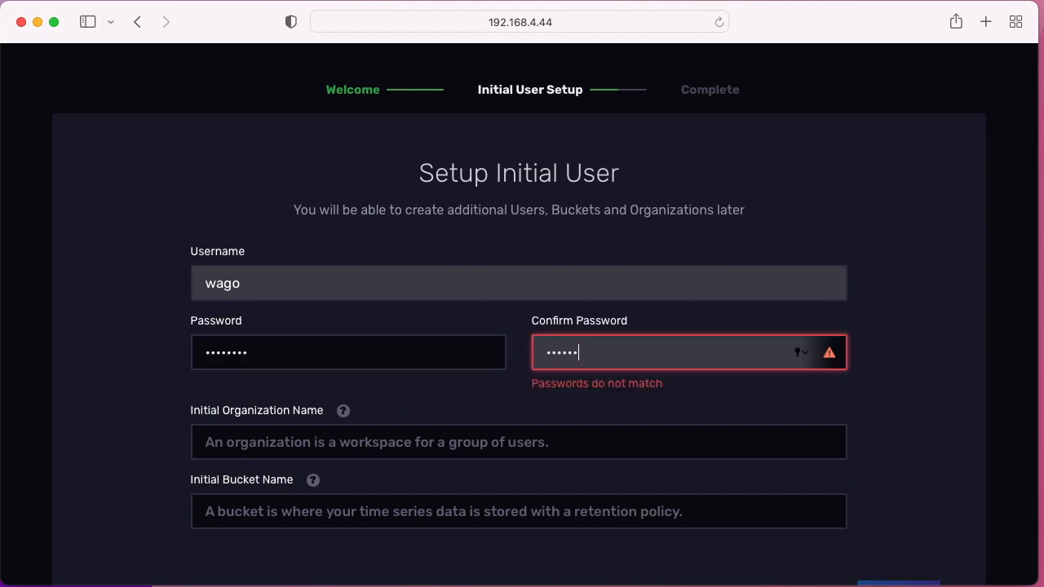
# Complete the InfluxDB initial setup with organization wago and bucket PFC200
pyautogui.write('PFC200')
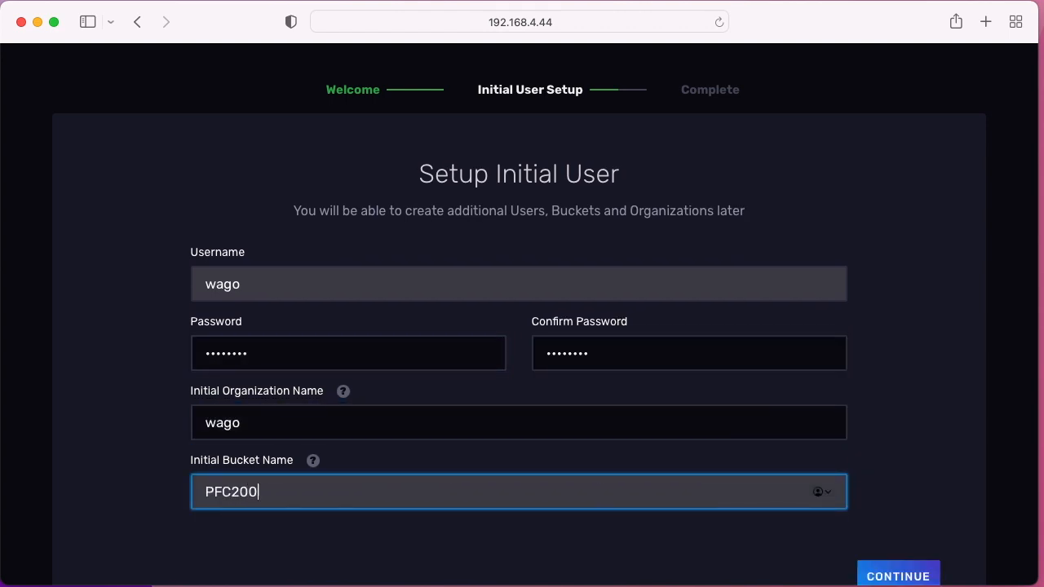
pyautogui.click(897, 574)
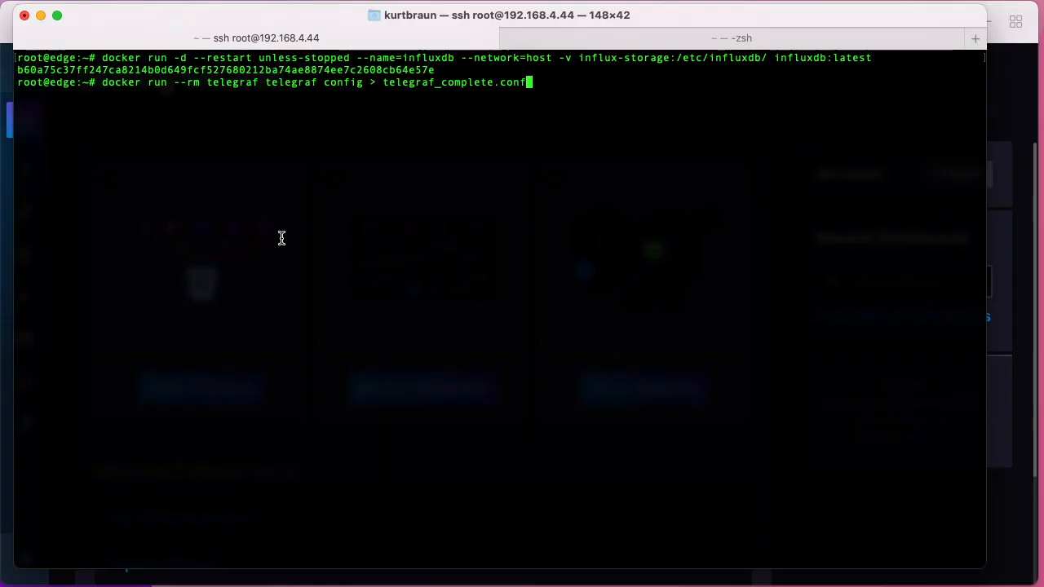
# Generate telegraf_complete.conf from the telegraf image and load it in nano
pyautogui.press('Return')
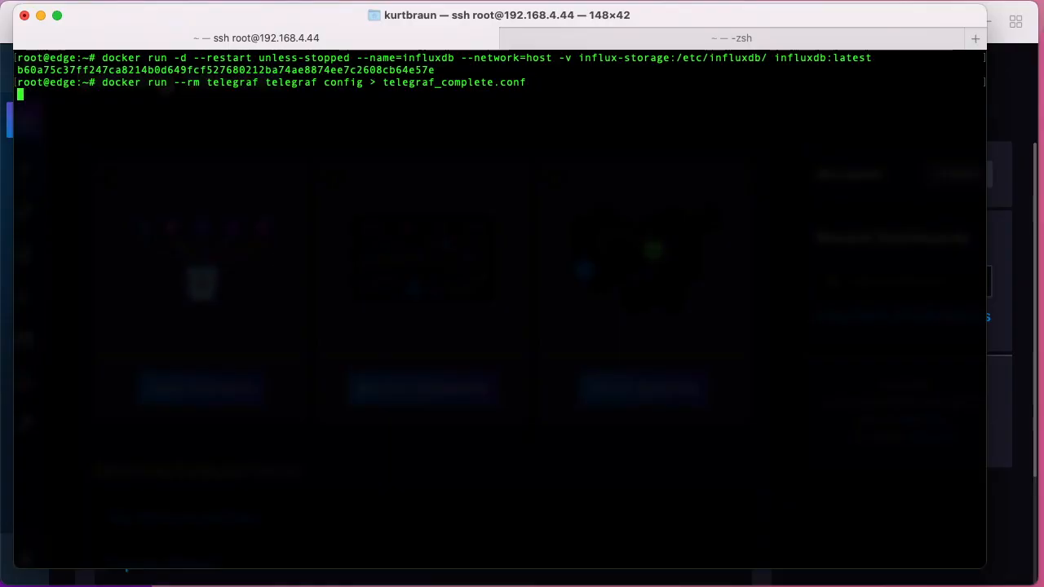
pyautogui.press('Return')
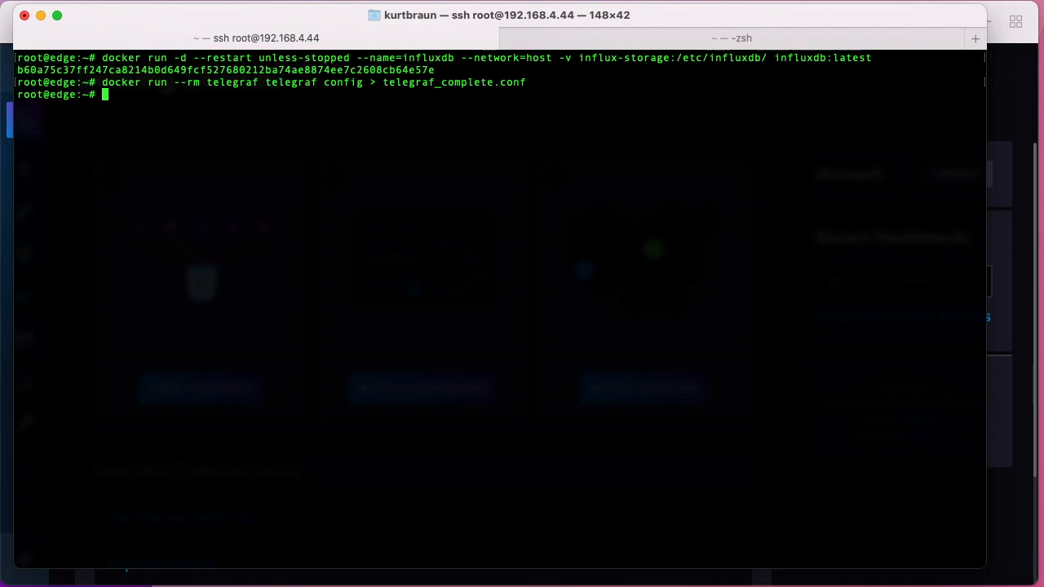
pyautogui.write('nano')
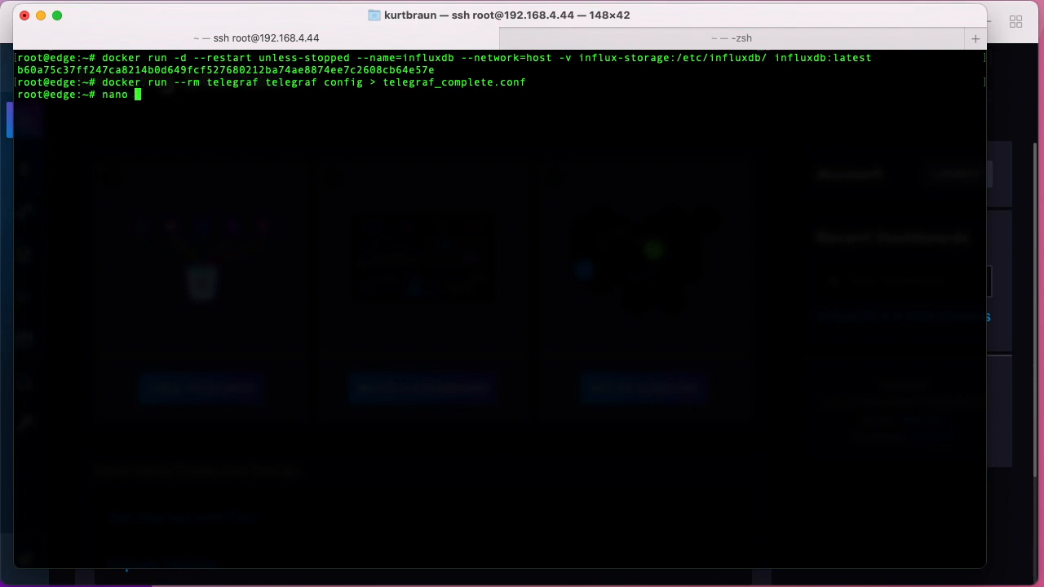
pyautogui.press('Return')
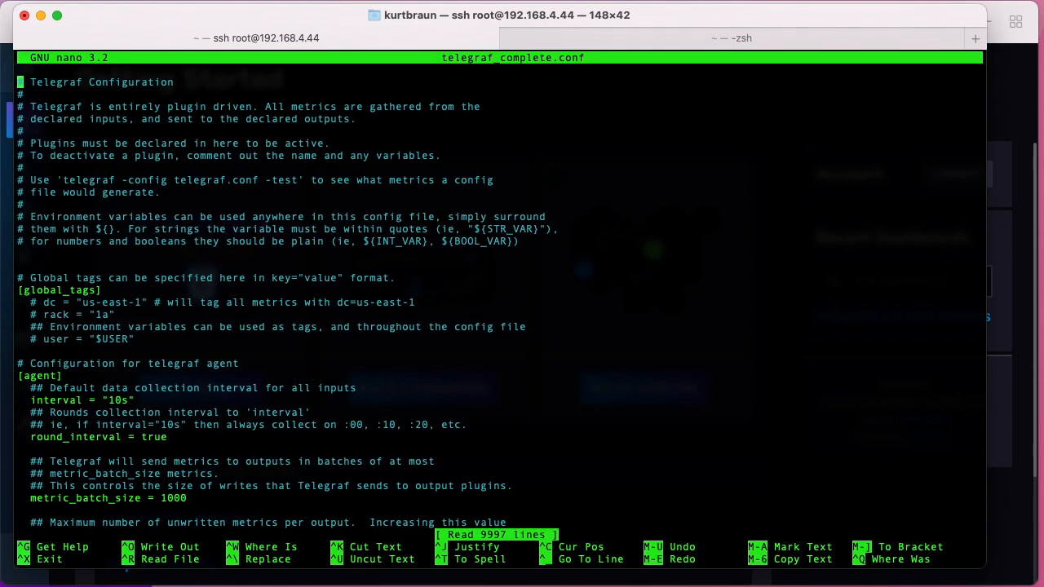
pyautogui.scroll(-3)
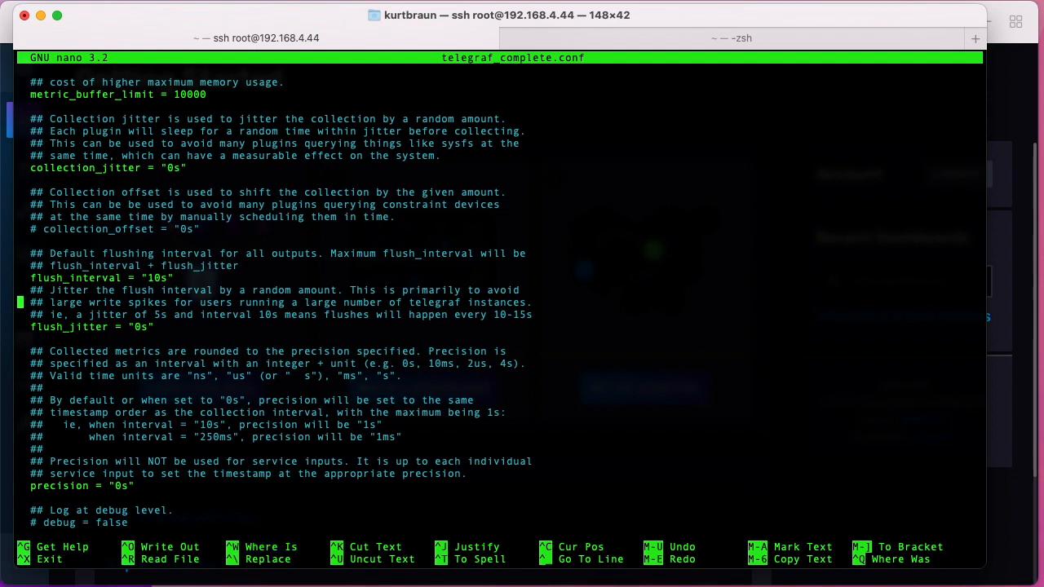
# Locate the influxdb_v2 output and Modbus input sections, uncomment them, and save the config
pyautogui.press('ctrl+w')
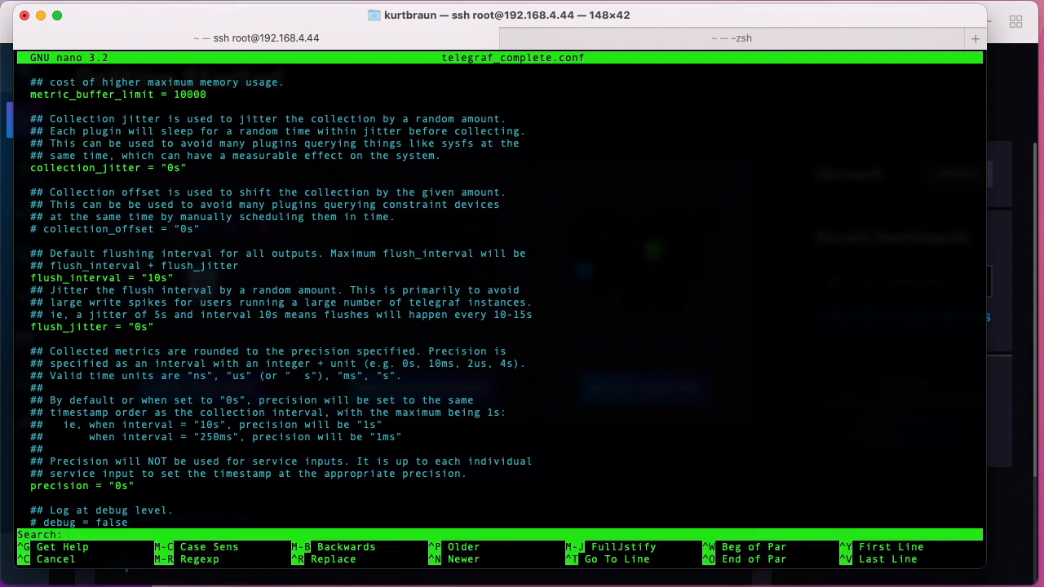
pyautogui.write('influ')
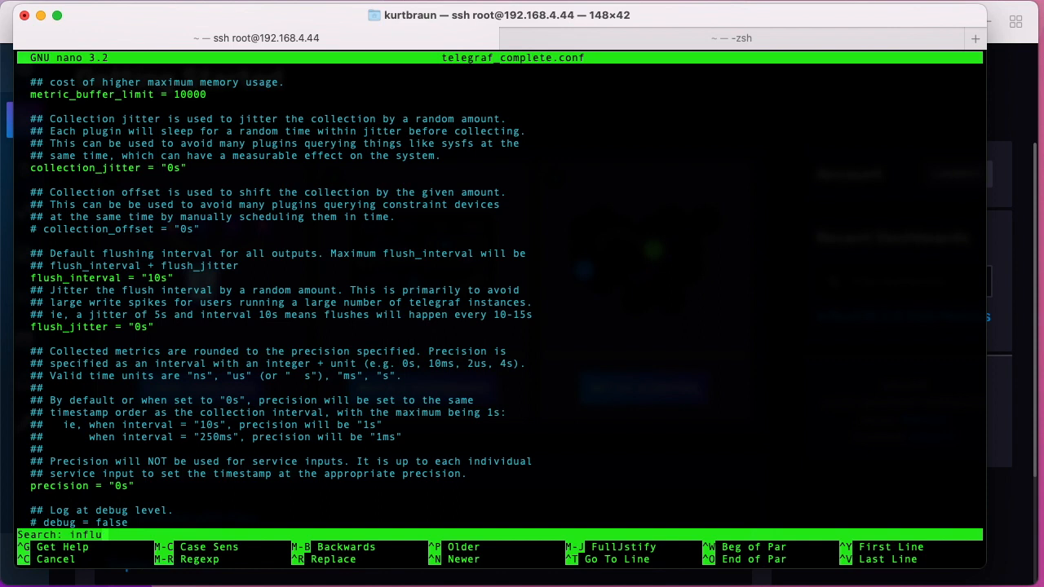
pyautogui.write('xdb_v2')
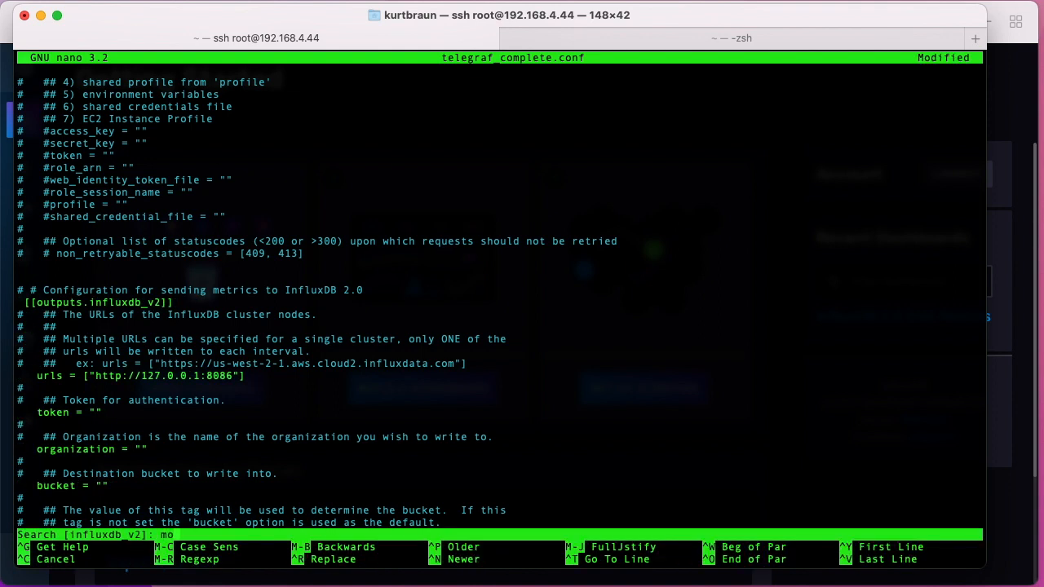
pyautogui.press('Return')
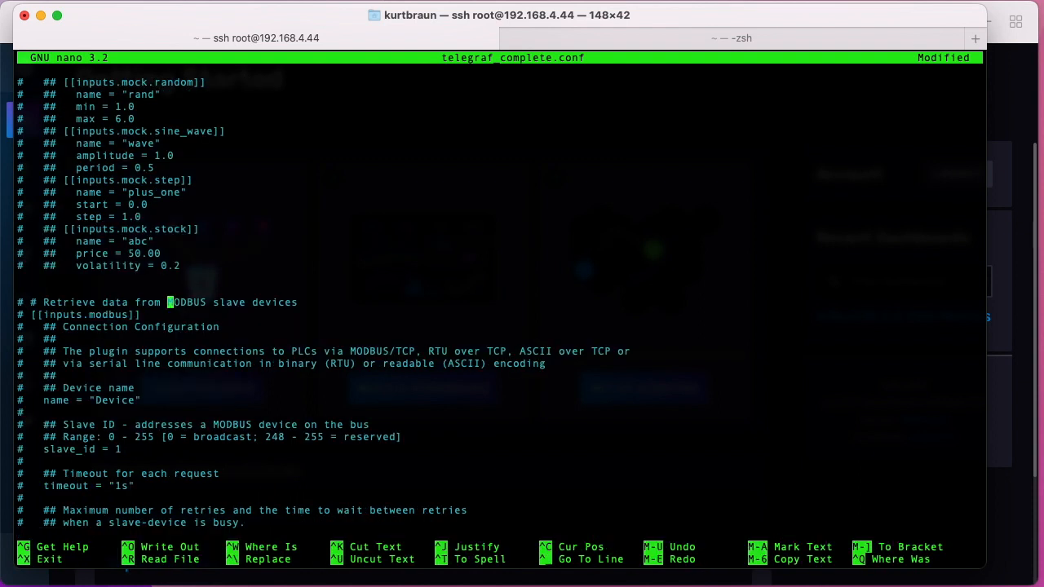
pyautogui.press('Down')
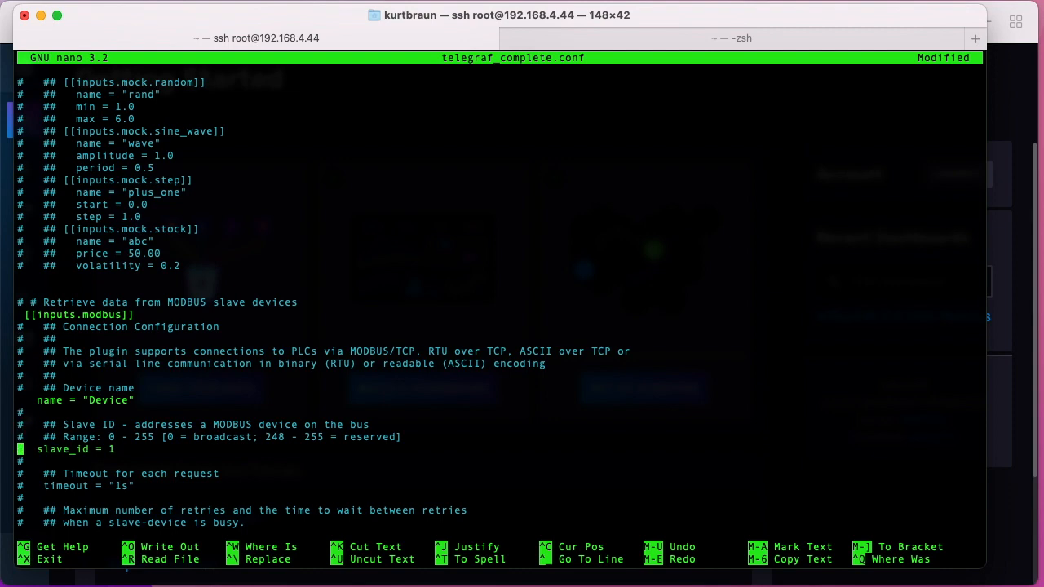
pyautogui.scroll(-3)
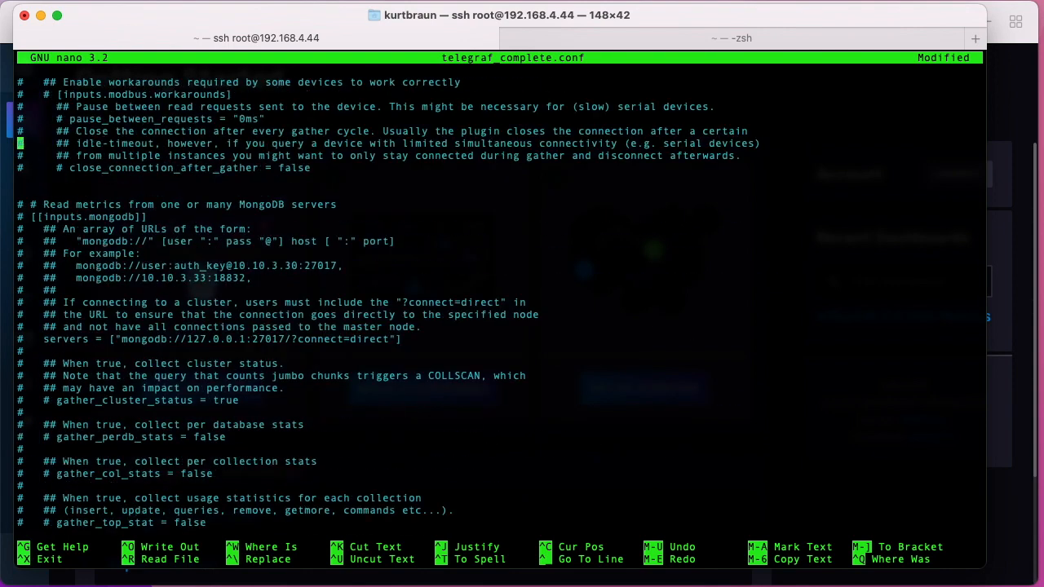
pyautogui.press('ctrl+x')
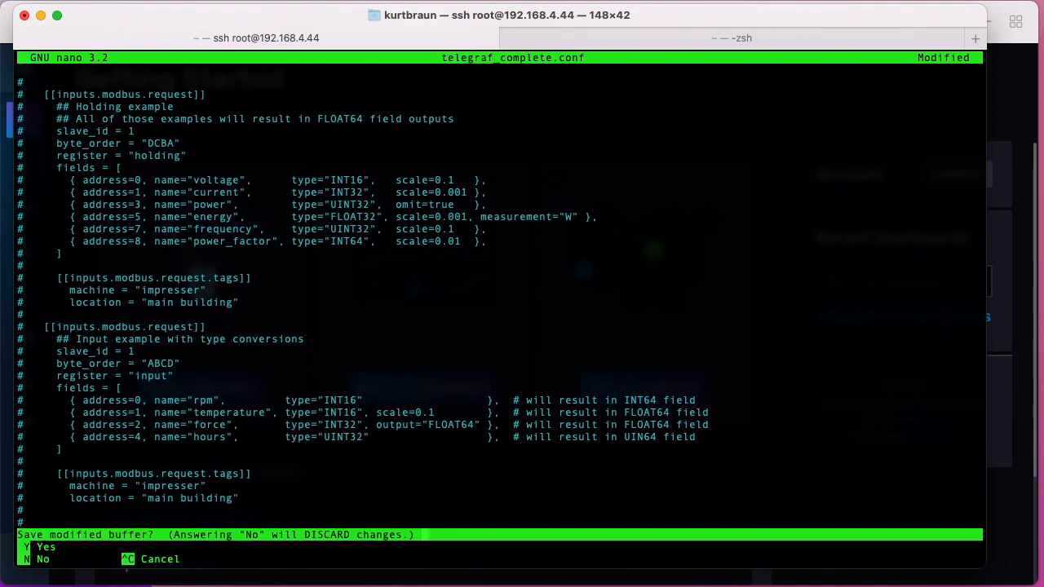
pyautogui.press('n')
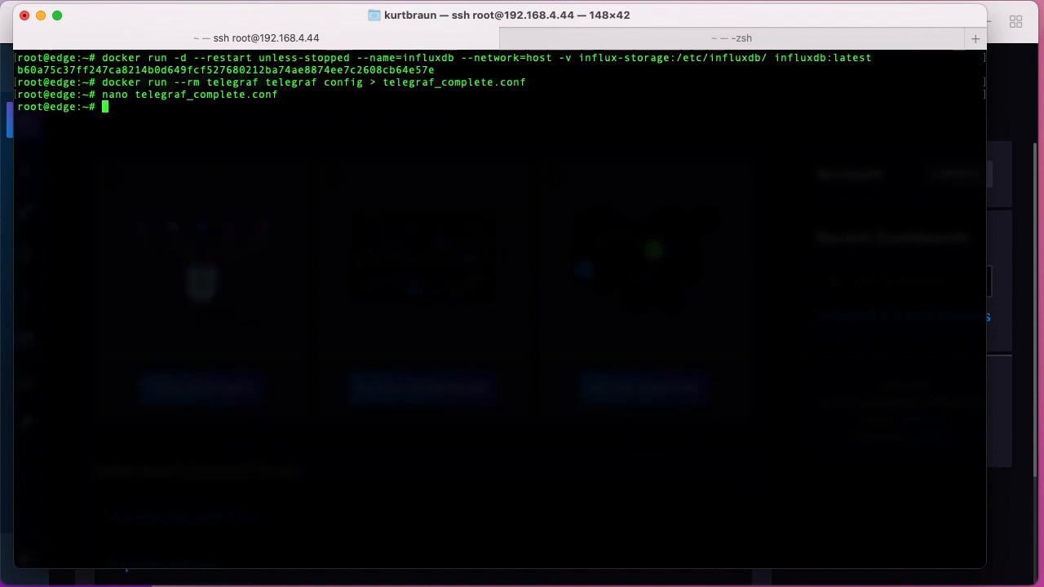
pyautogui.moveTo(640, 184)
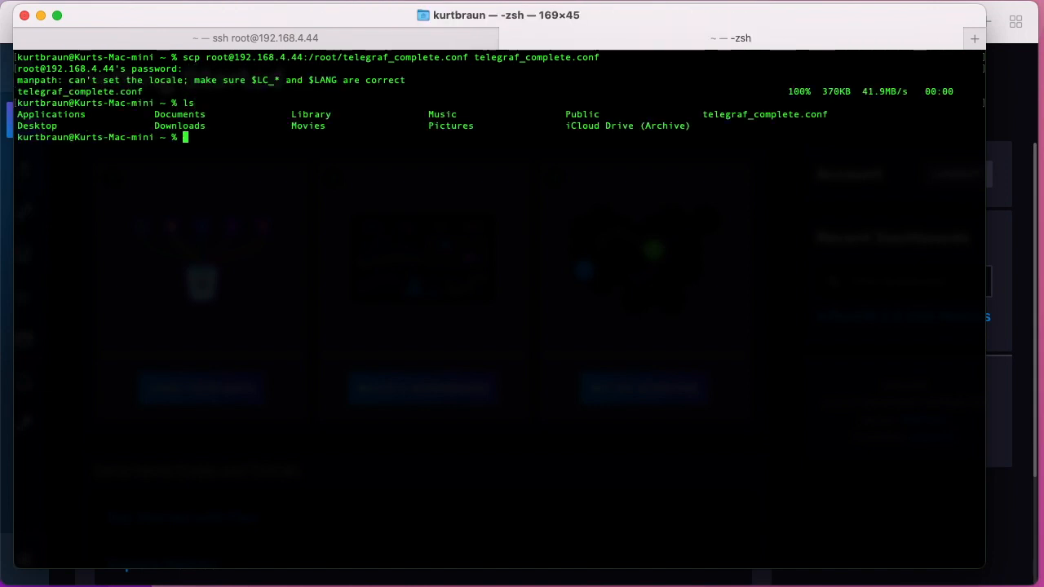
# Select the copied telegraf_complete.conf file name in the local Terminal listing
pyautogui.doubleClick(763, 114)
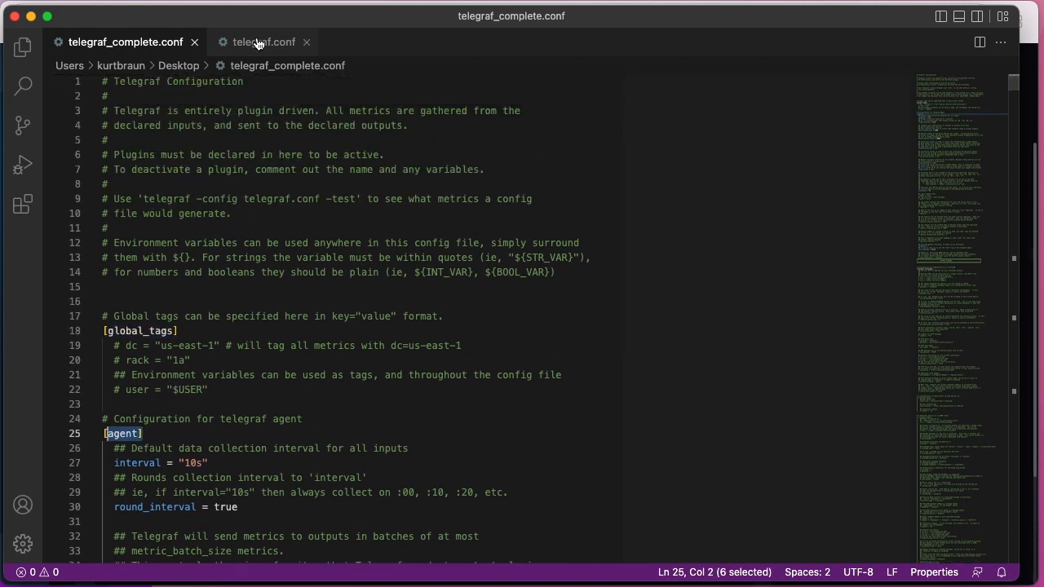
# Review telegraf.conf's agent, influxdb_v2 output and Modbus input sections, landing on the empty token line
pyautogui.click(263, 42)
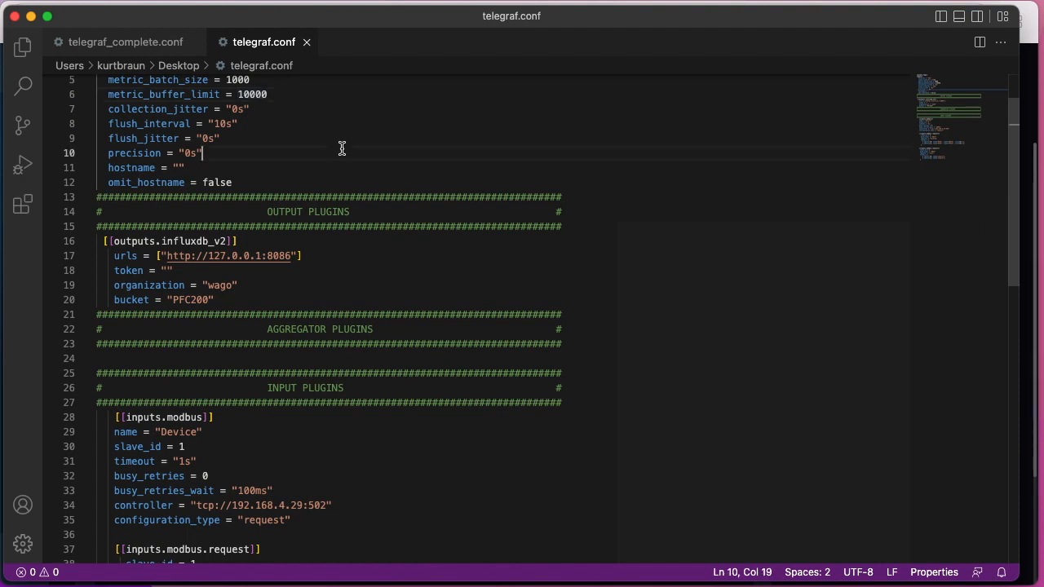
pyautogui.scroll(3)
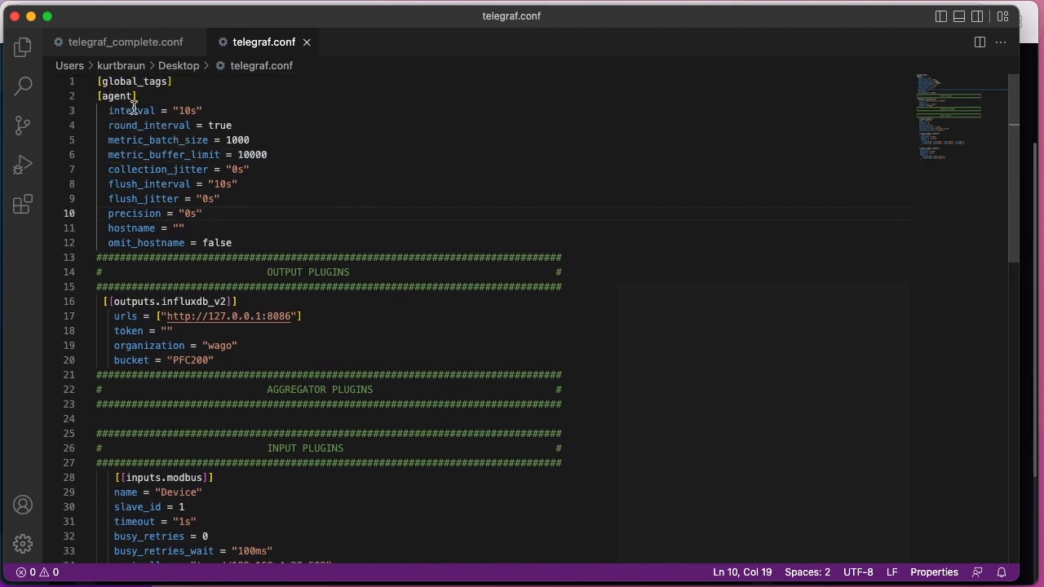
pyautogui.moveTo(264, 307)
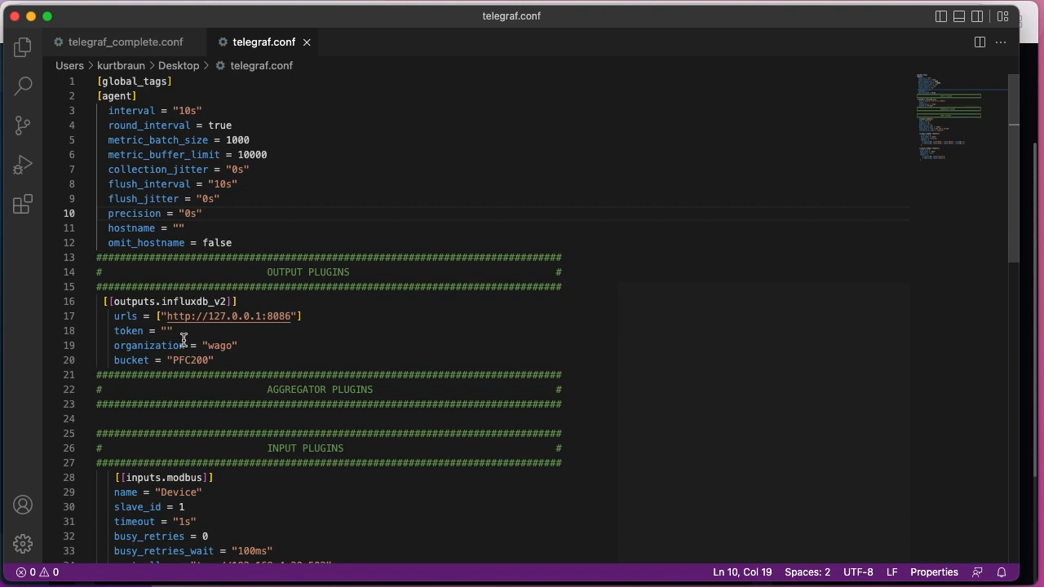
pyautogui.click(170, 330)
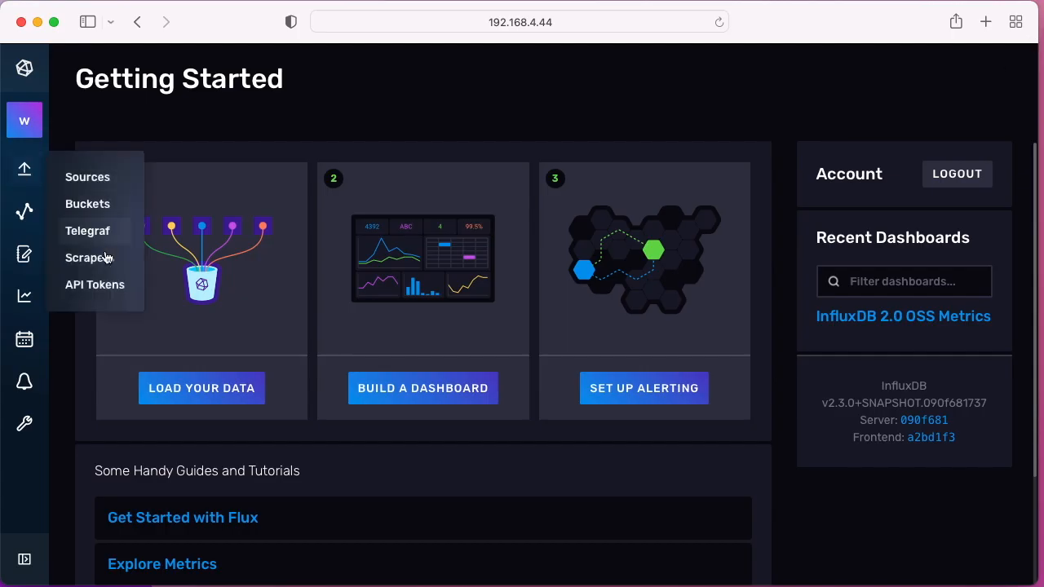
# Generate an All Access API token described 'wago' under Load Data > API Tokens
pyautogui.click(95, 283)
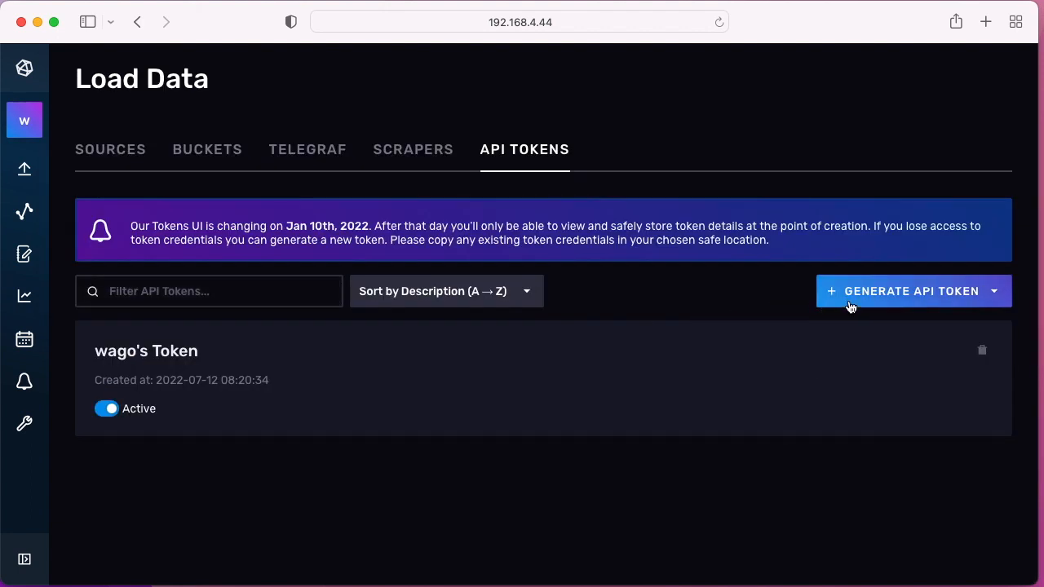
pyautogui.click(910, 290)
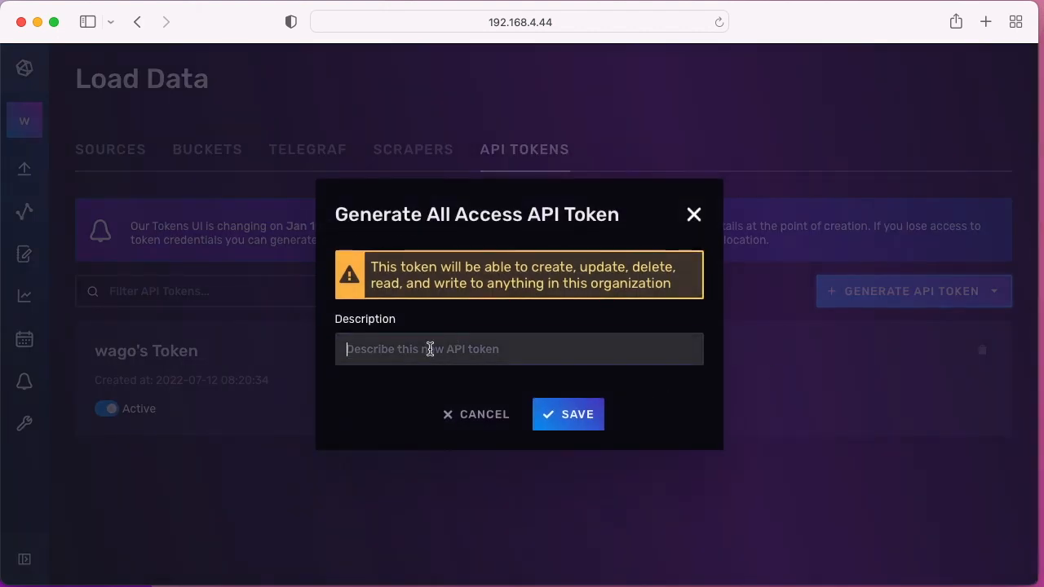
pyautogui.write('wago')
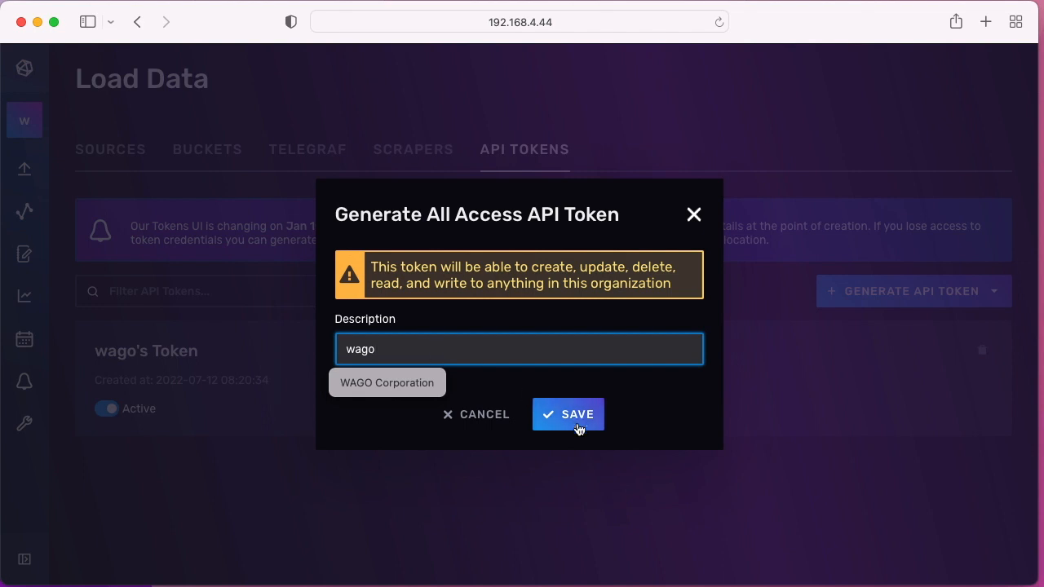
pyautogui.click(567, 414)
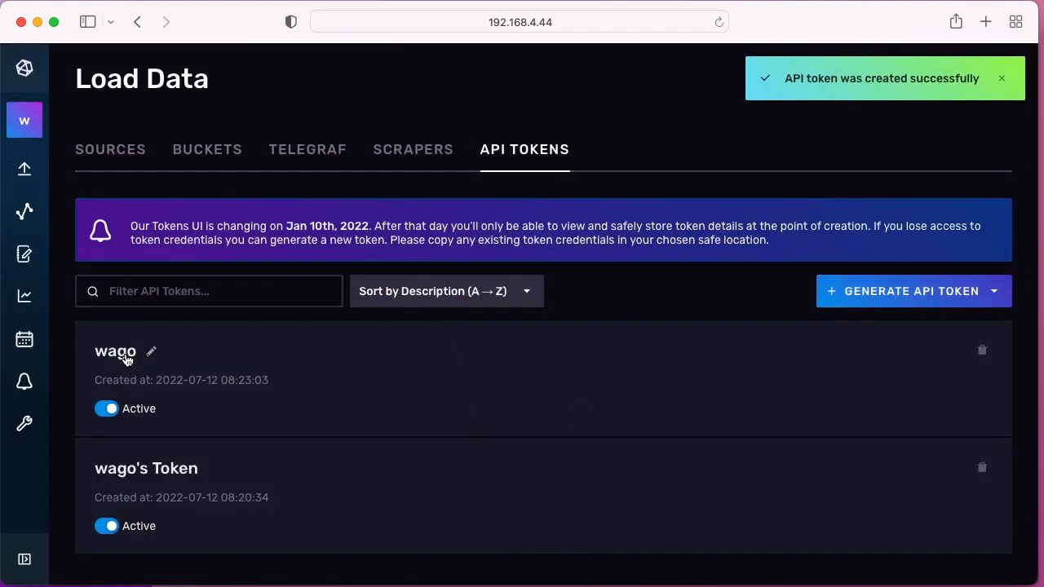
# Copy the wago token's value and paste it into the token = setting of telegraf.conf
pyautogui.click(115, 351)
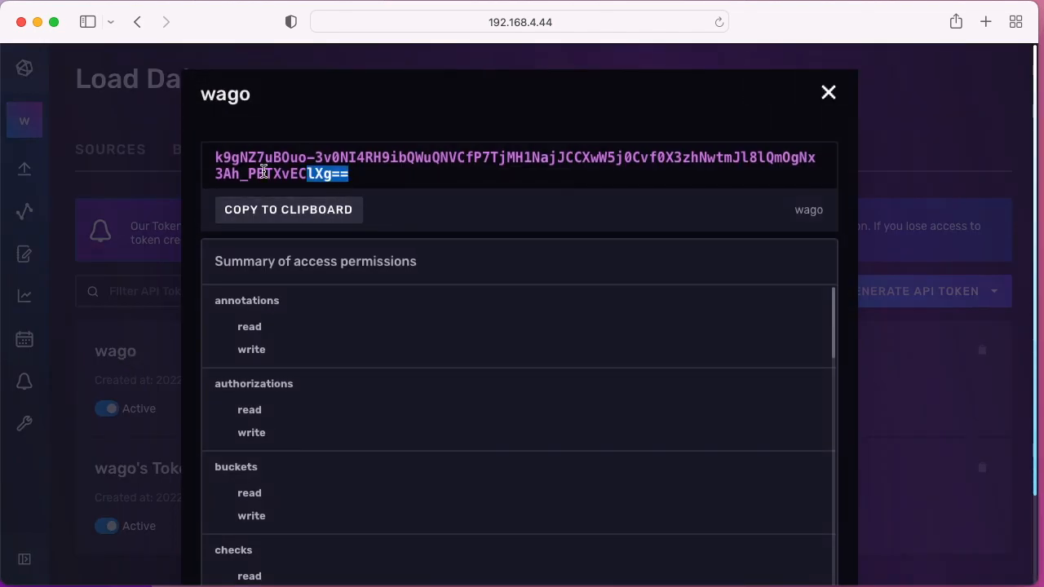
pyautogui.click(287, 209)
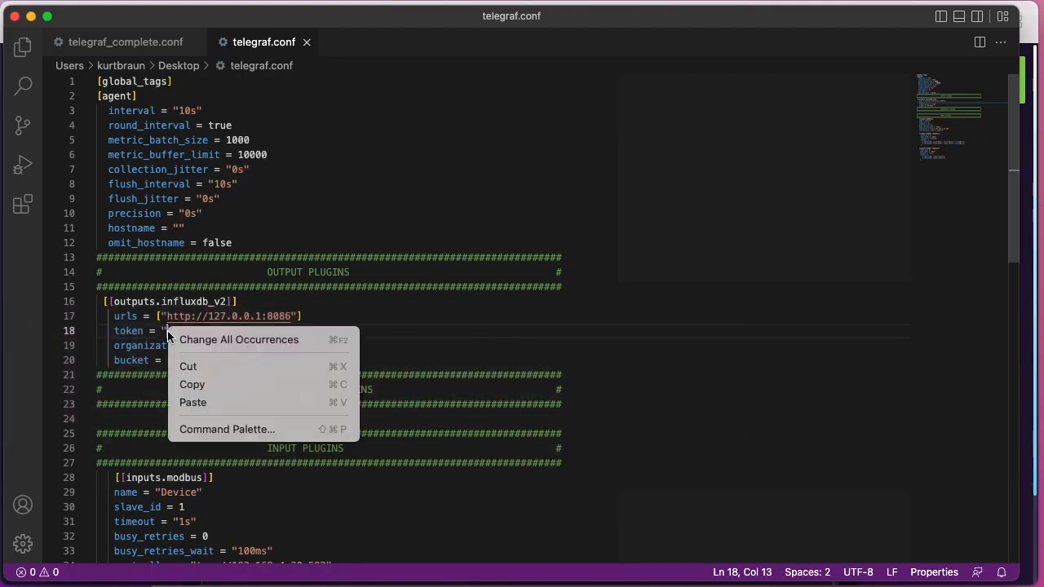
pyautogui.click(193, 402)
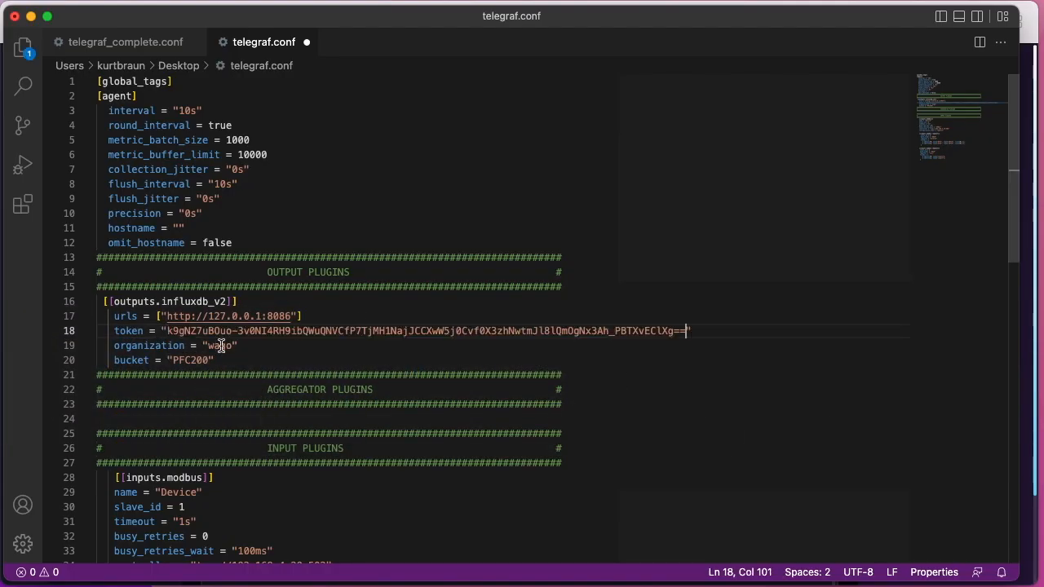
pyautogui.scroll(-3)
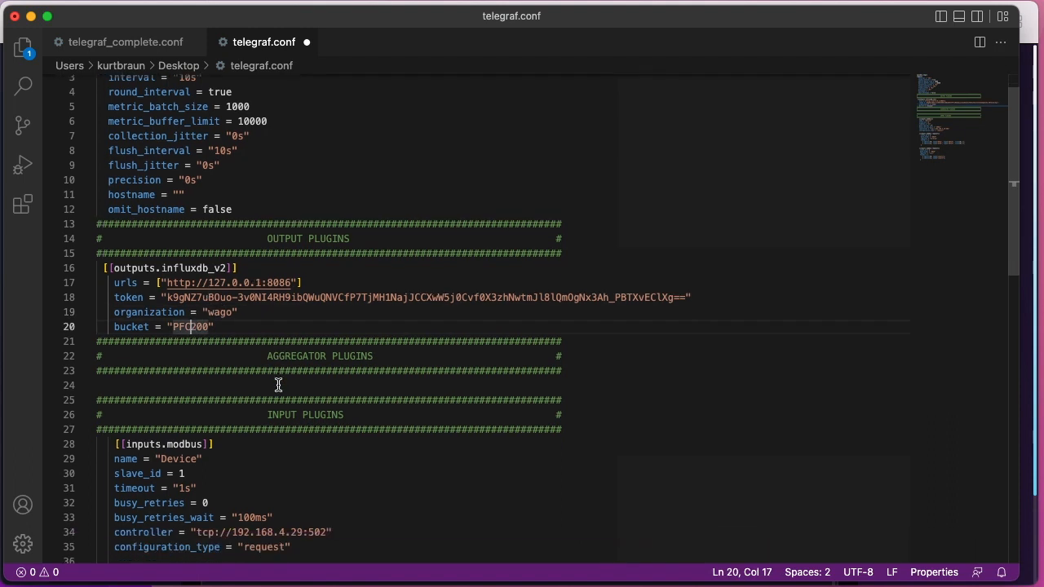
pyautogui.scroll(-3)
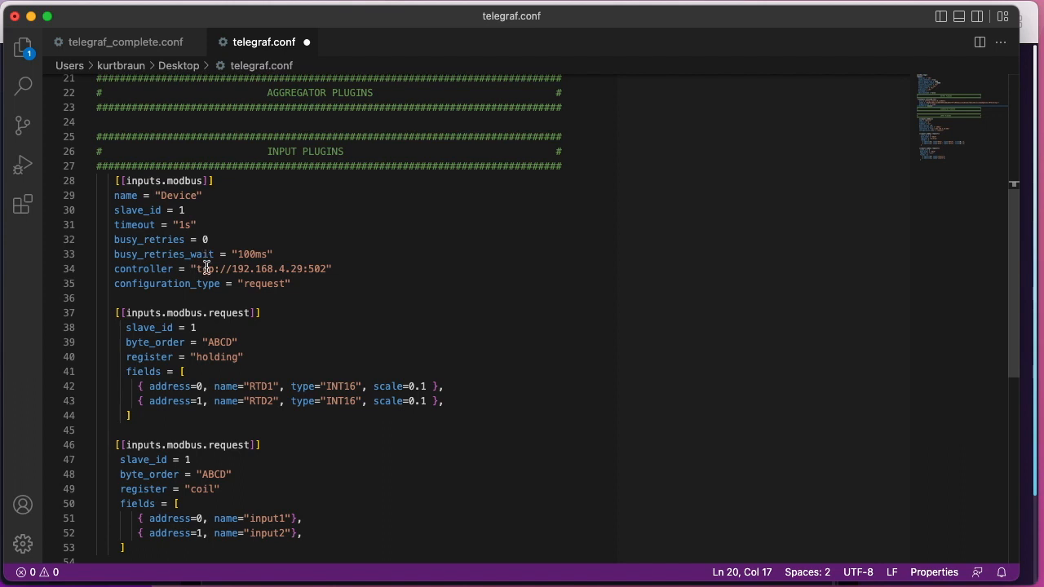
pyautogui.click(290, 284)
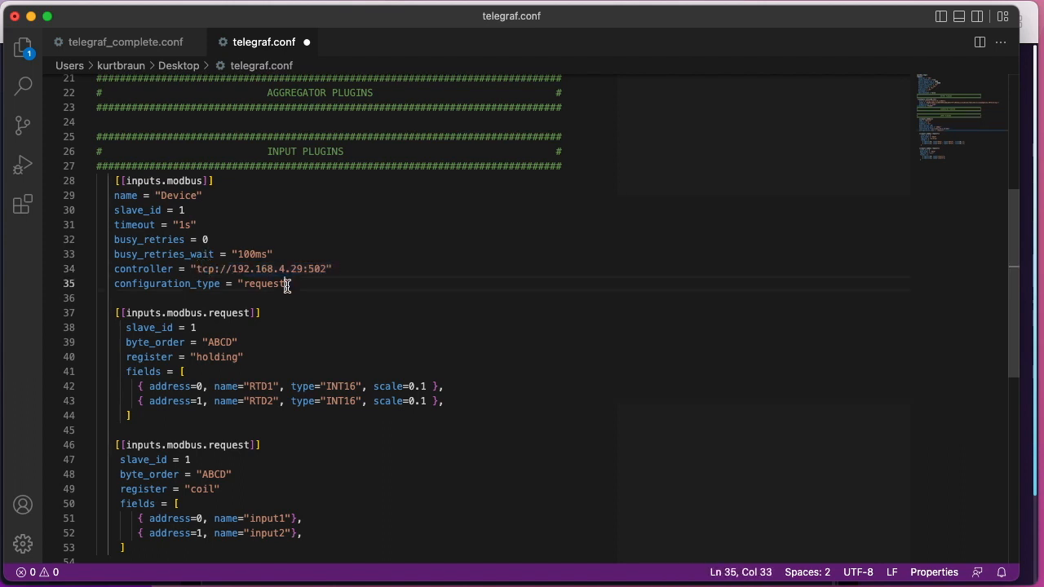
pyautogui.doubleClick(265, 284)
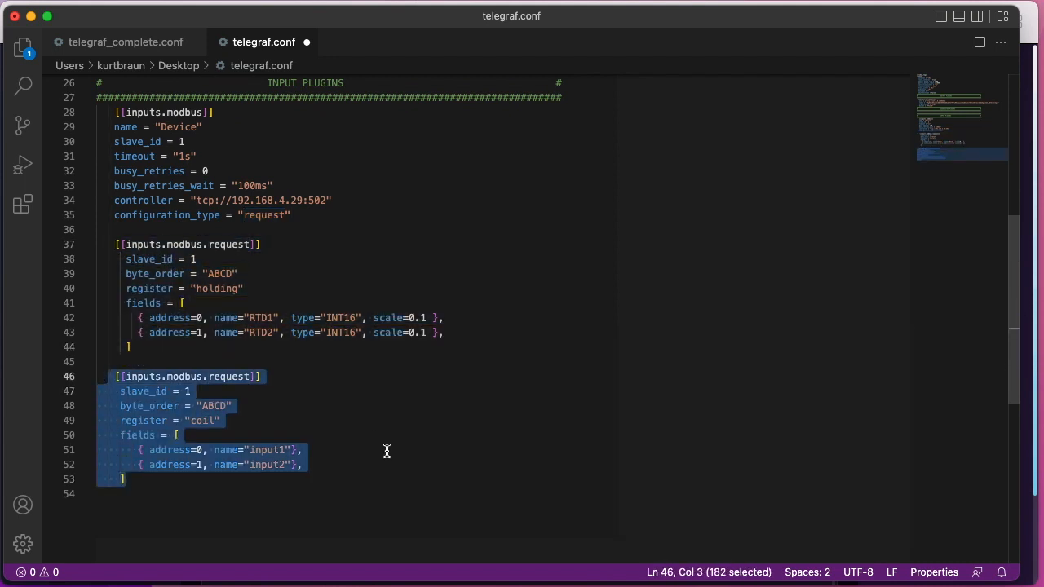
pyautogui.click(263, 450)
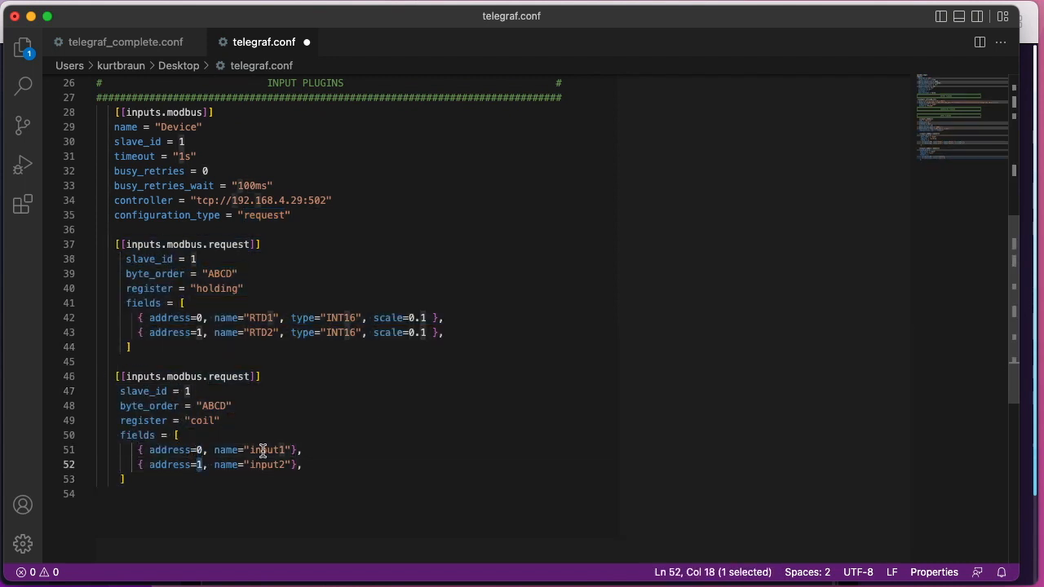
pyautogui.click(342, 463)
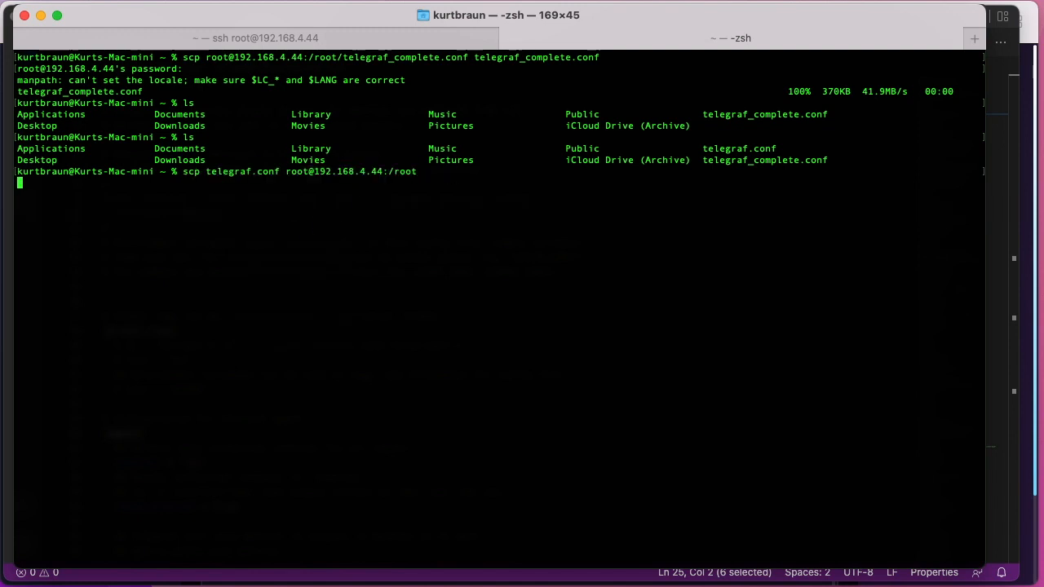
pyautogui.press('Return')
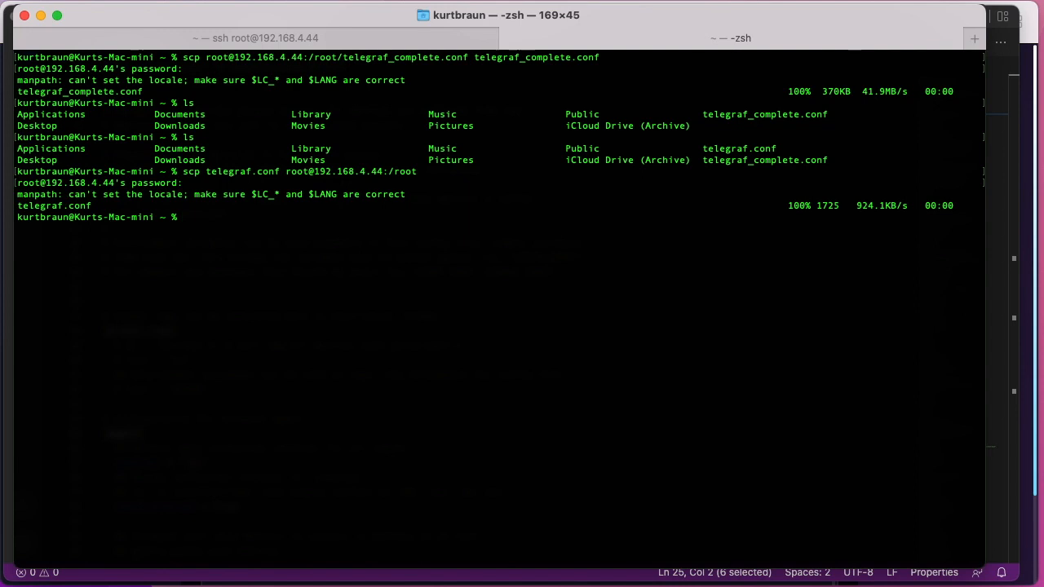
pyautogui.moveTo(261, 38)
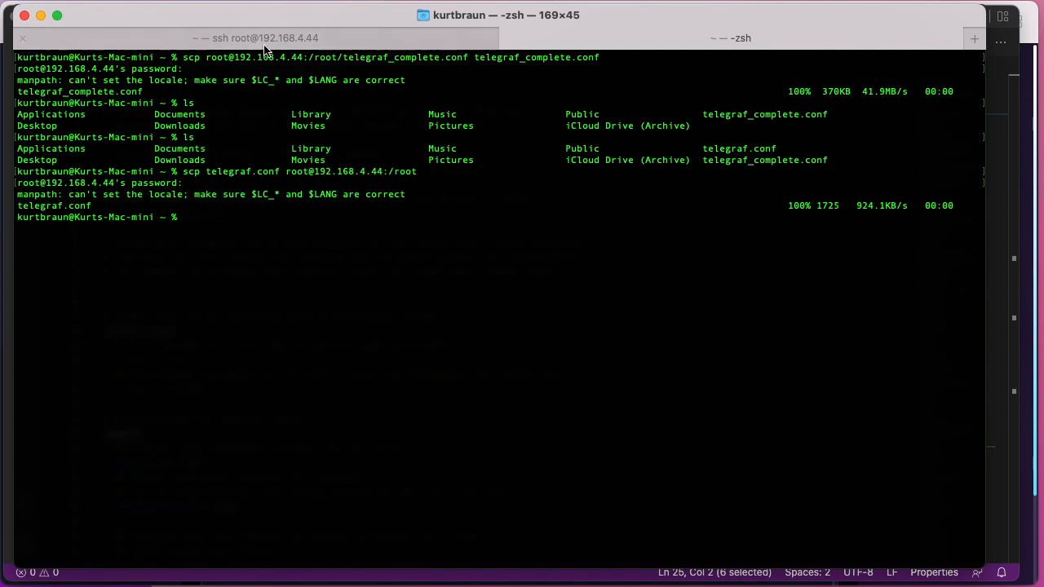
pyautogui.click(260, 38)
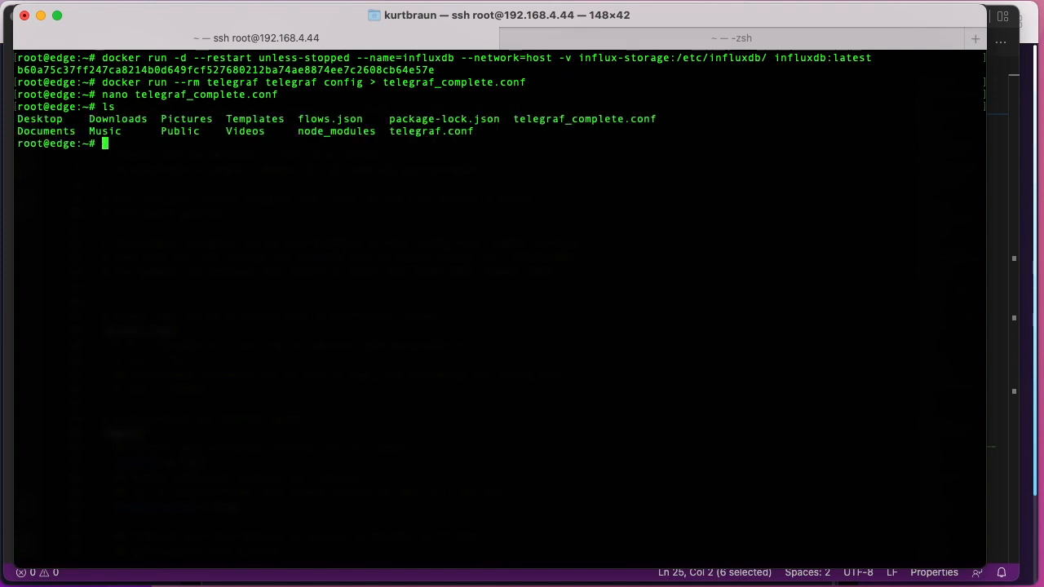
pyautogui.moveTo(454, 137)
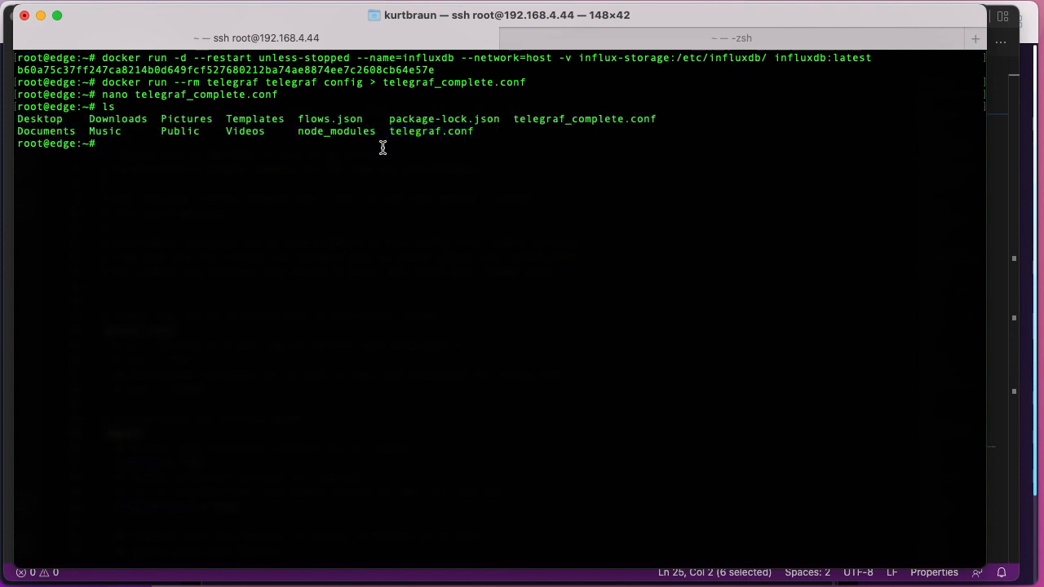
# Run the telegraf container with telegraf.conf mounted read-only and list containers to confirm it runs beside influxdb
pyautogui.write('docker run -d --name=telegraf --network=host -v $PWD/telegraf.conf:/etc/telegraf/telegraf.conf:ro telegraf')
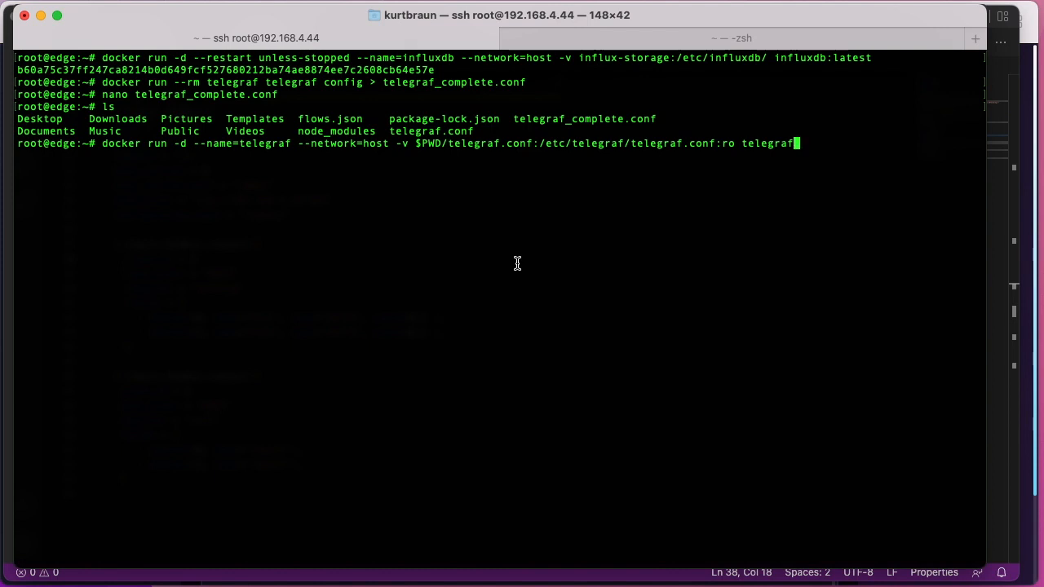
pyautogui.press('Return')
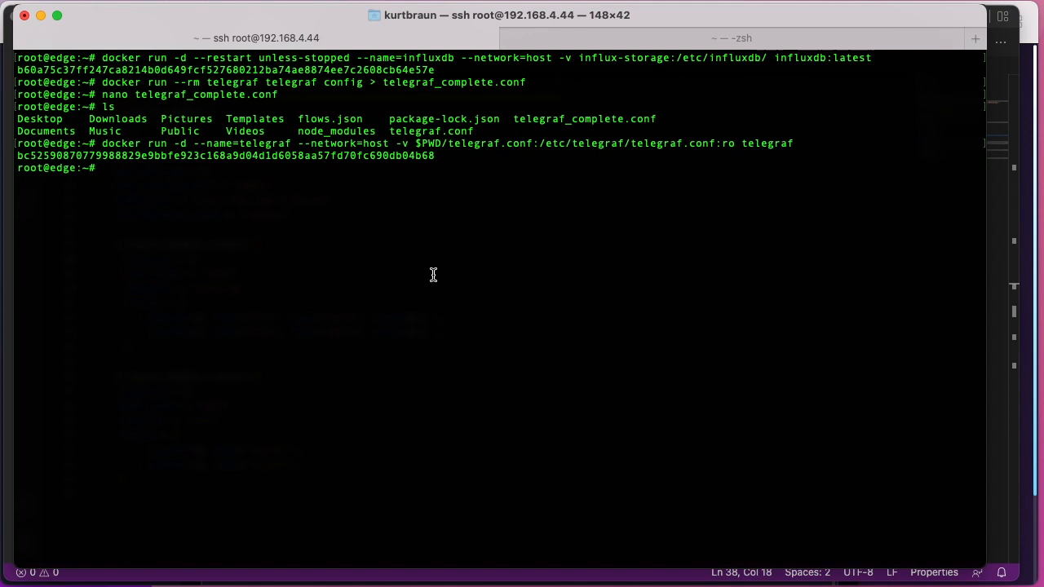
pyautogui.write('docker container ls')
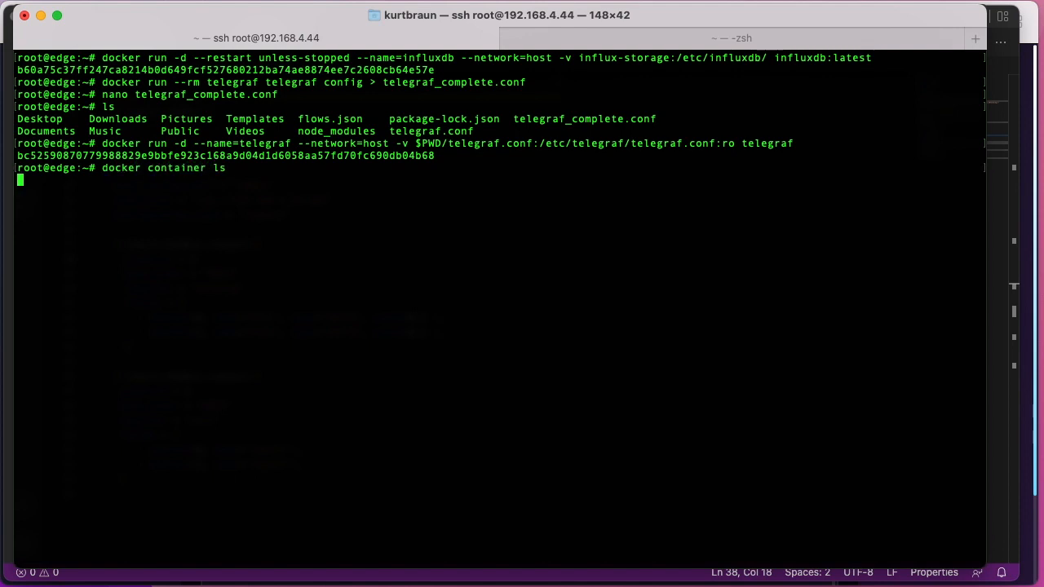
pyautogui.press('Return')
pyautogui.write('docker logs -f telegraf')
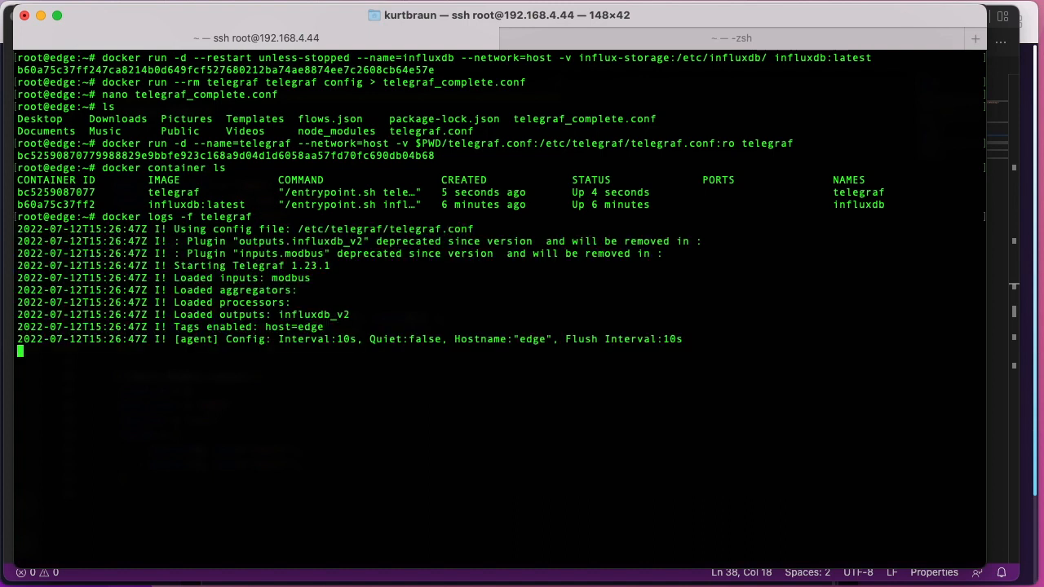
pyautogui.moveTo(336, 271)
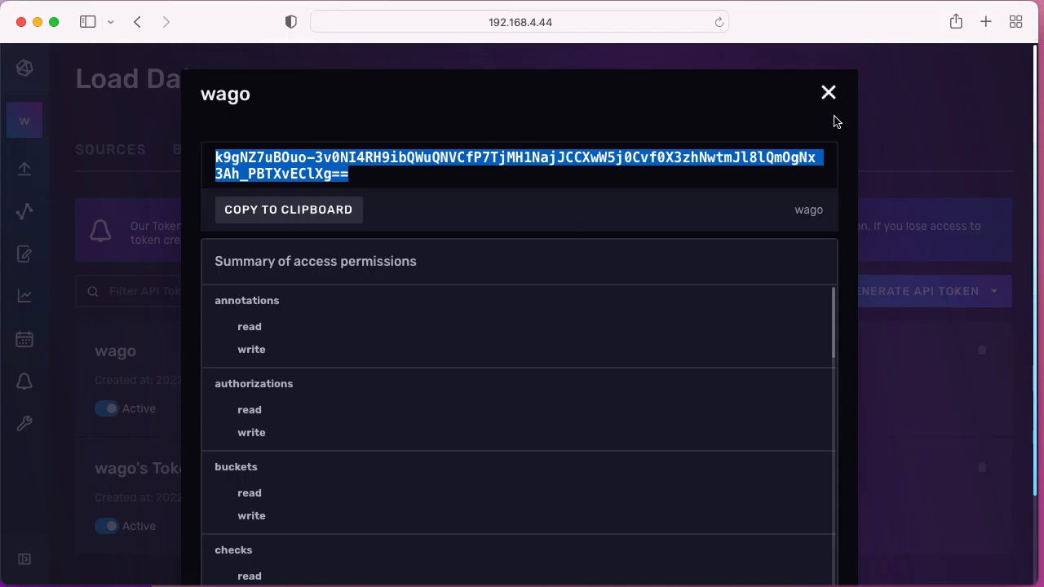
# Build a Data Explorer query on bucket PFC200, measurement modbus, fields RTD1 and input2
pyautogui.click(829, 92)
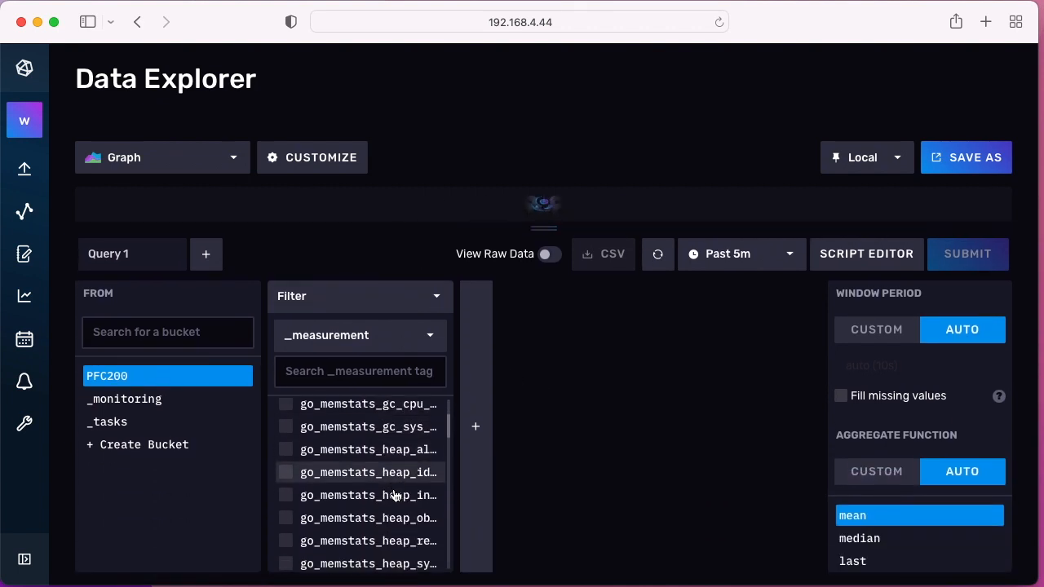
pyautogui.scroll(-3)
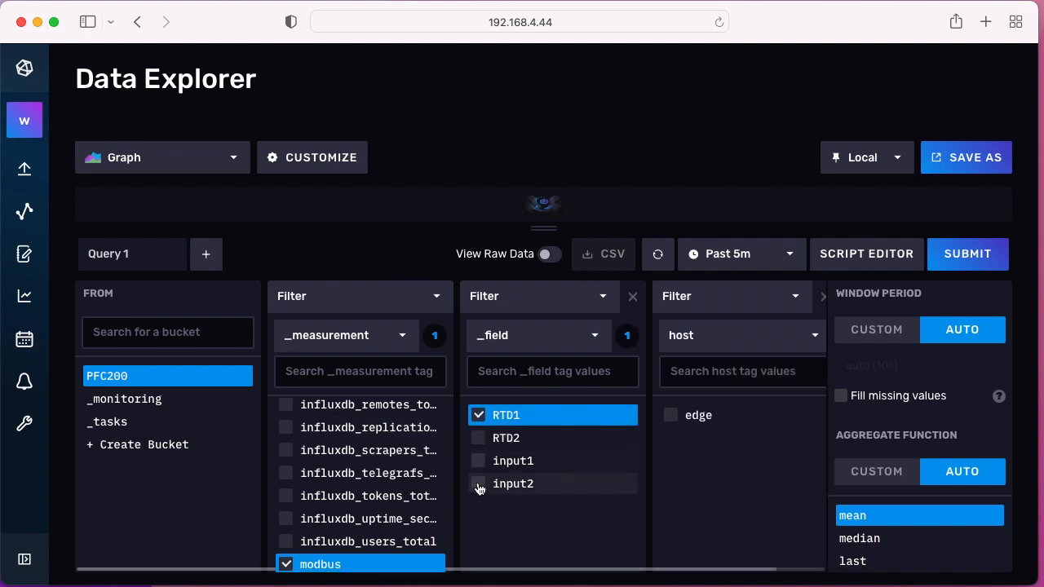
pyautogui.click(512, 483)
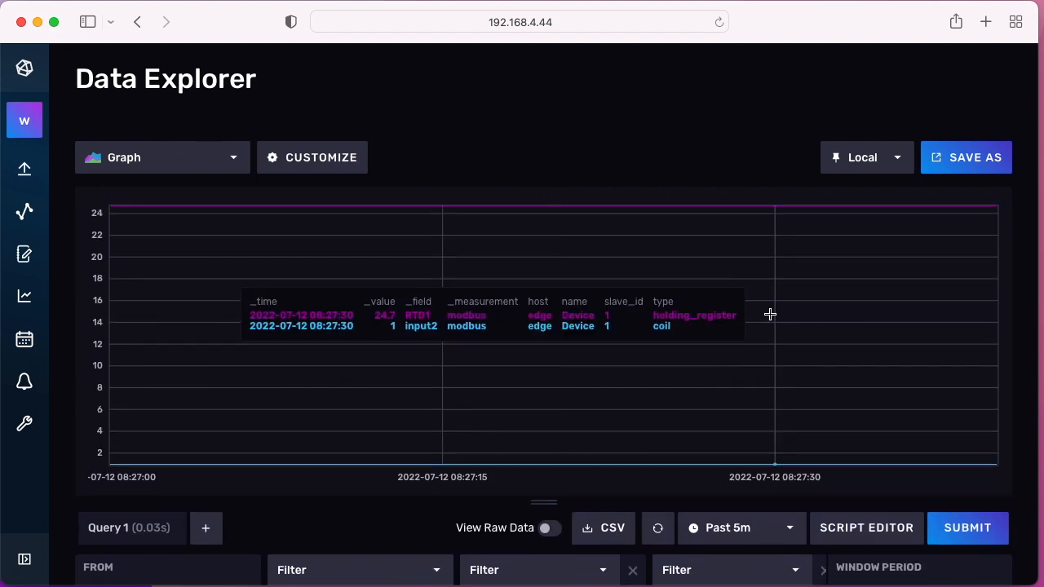
# Refresh the past-5-minutes graph repeatedly so RTD1 and input2 plot the newest readings
pyautogui.click(658, 529)
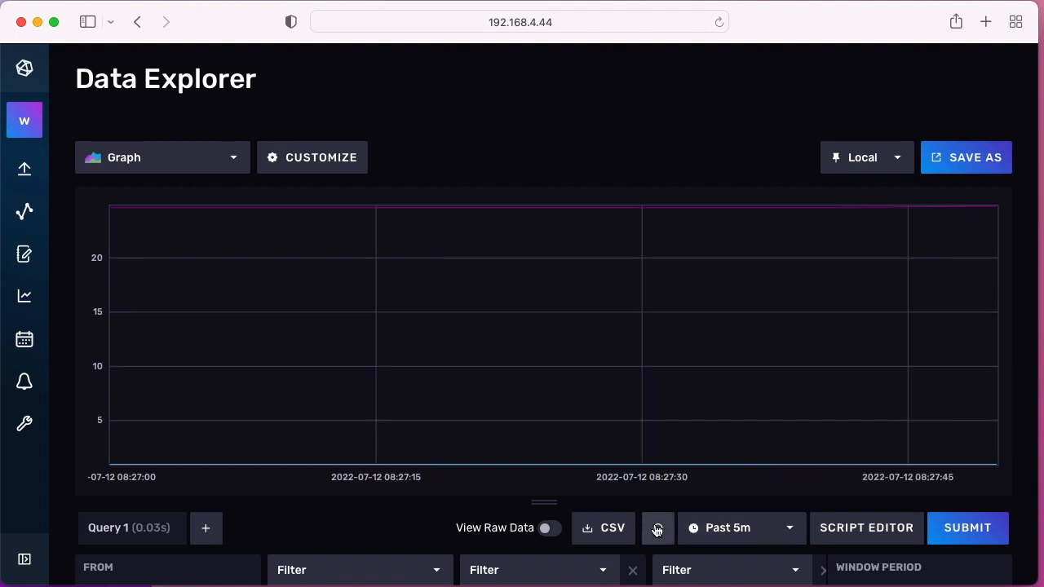
pyautogui.click(658, 528)
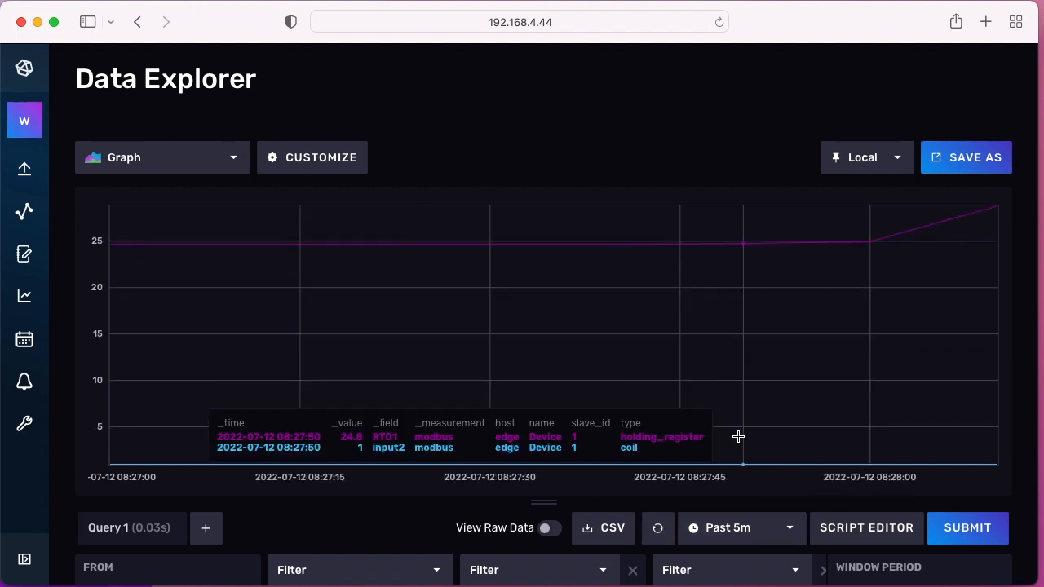
pyautogui.click(659, 528)
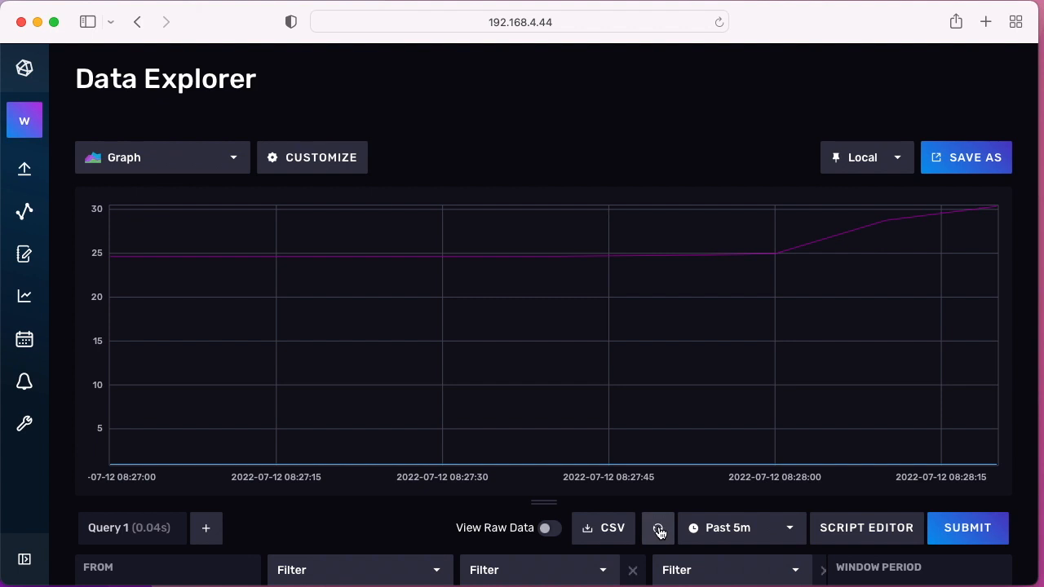
pyautogui.click(659, 528)
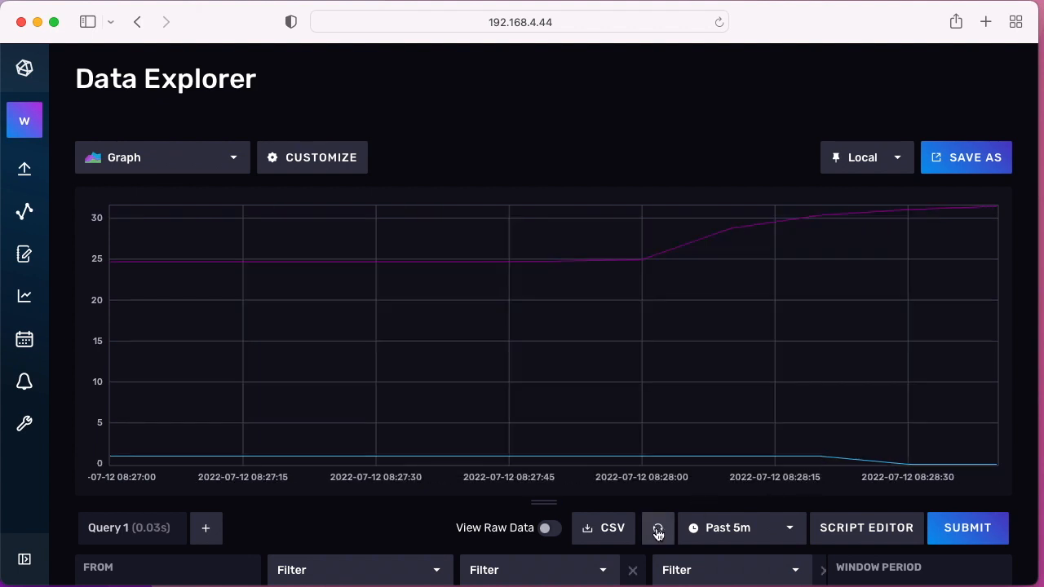